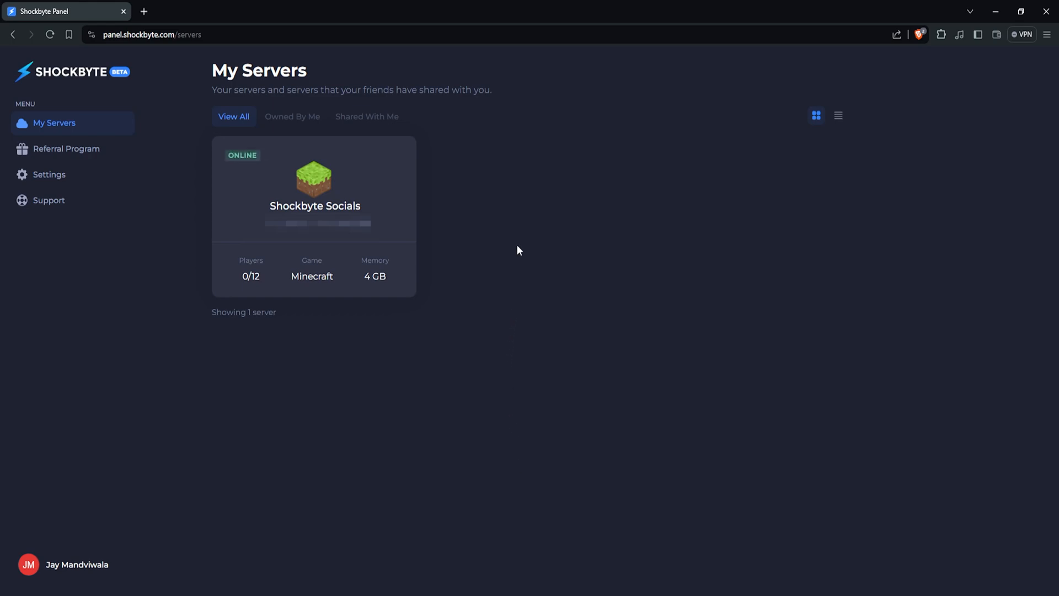
Open the Shockbyte Socials server from My Servers to reach its overview and console
left_click(313, 188)
type("/")
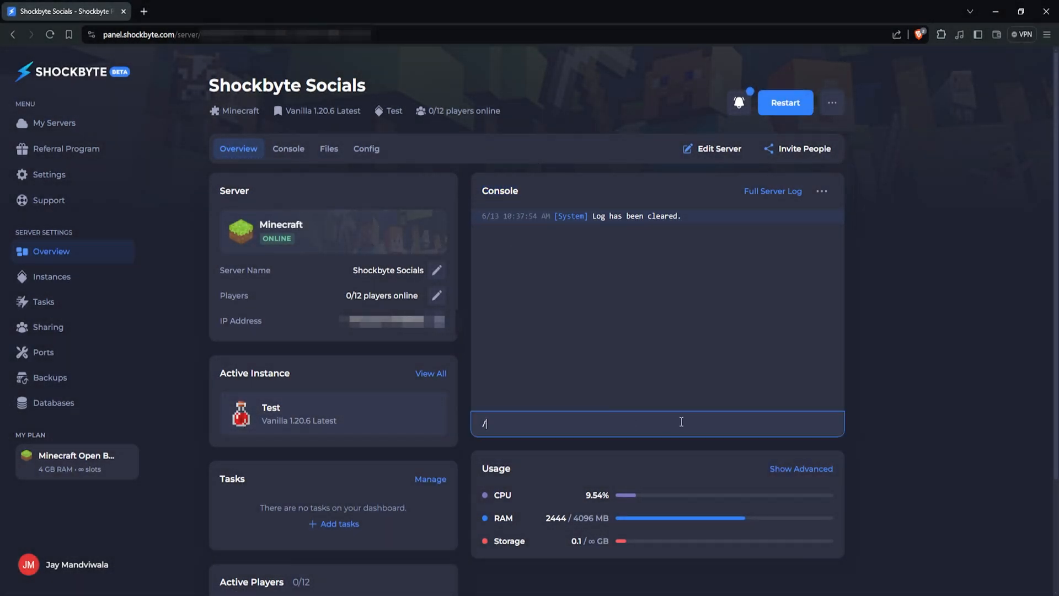
Make ThinkTanks a server operator and turn the whitelist on from the console
type("op")
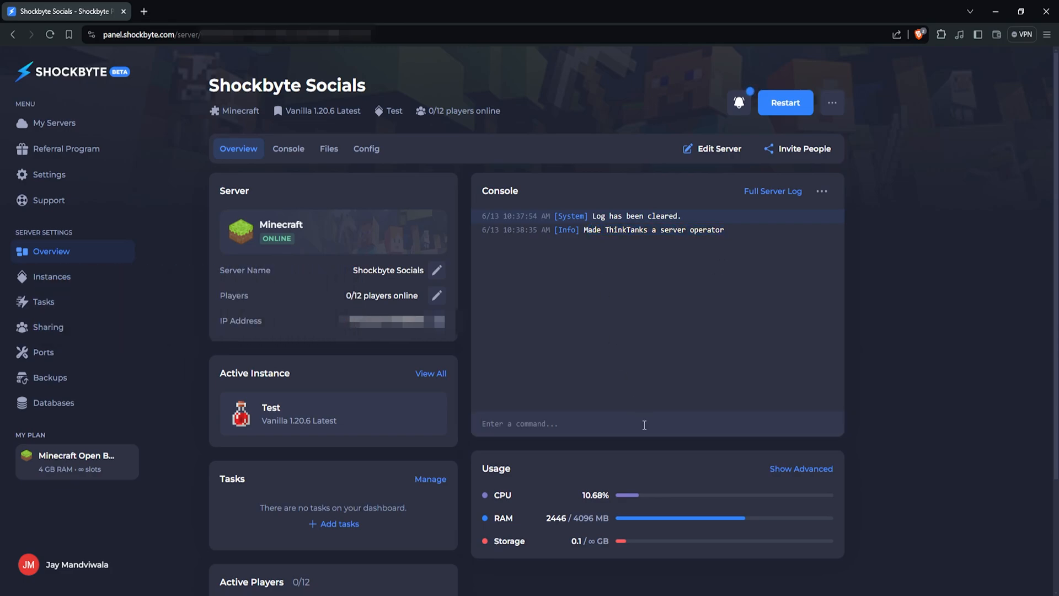
type("/w")
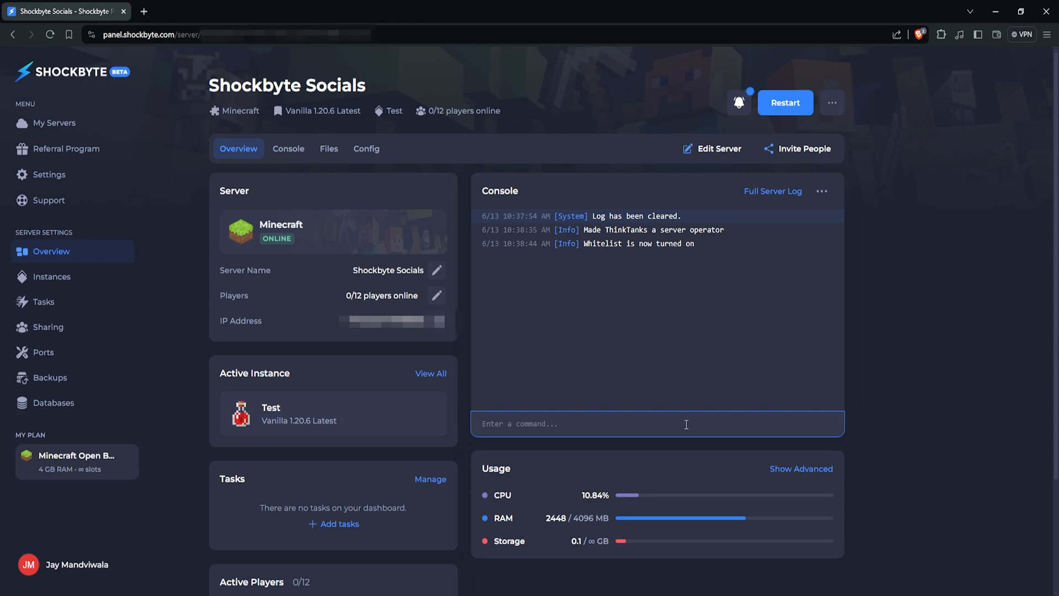
Add thinktanks to the whitelist via /whitelist add
type("/")
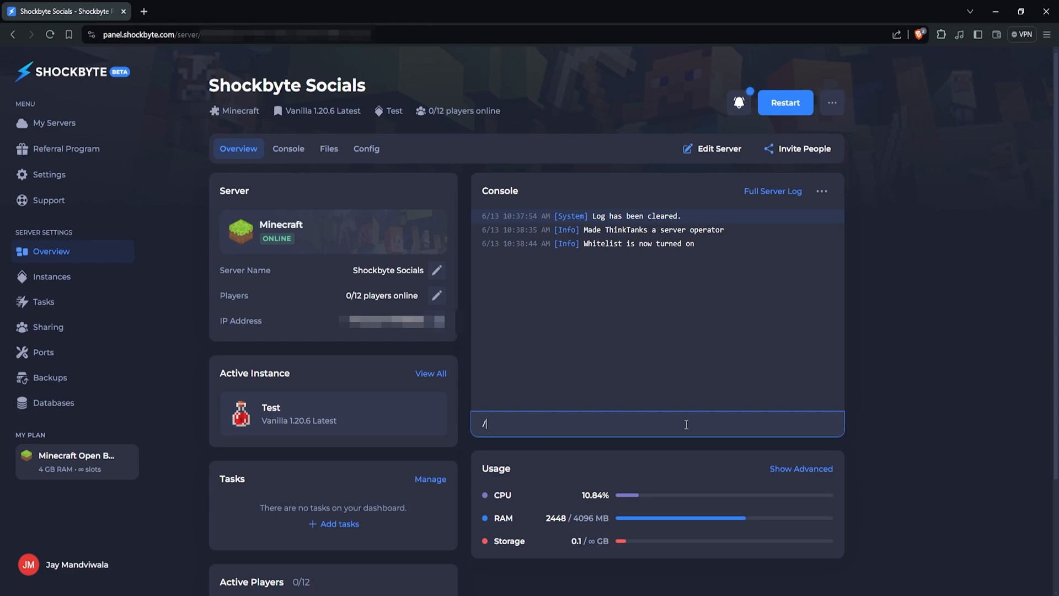
type("whitelist add")
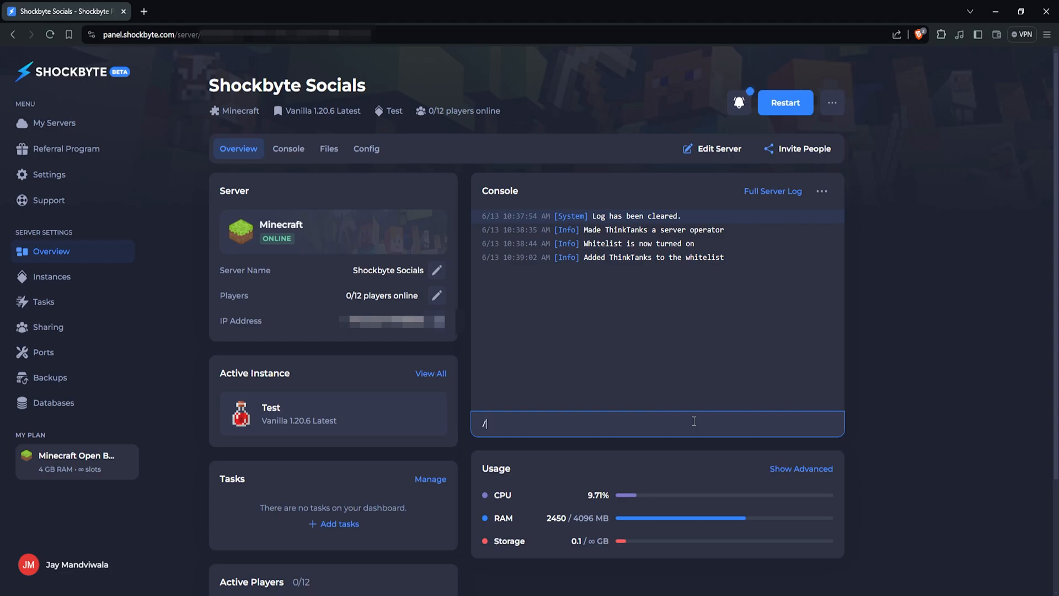
Remove thinktanks from the whitelist via /whitelist remove thinktanks
type("whitelist remove")
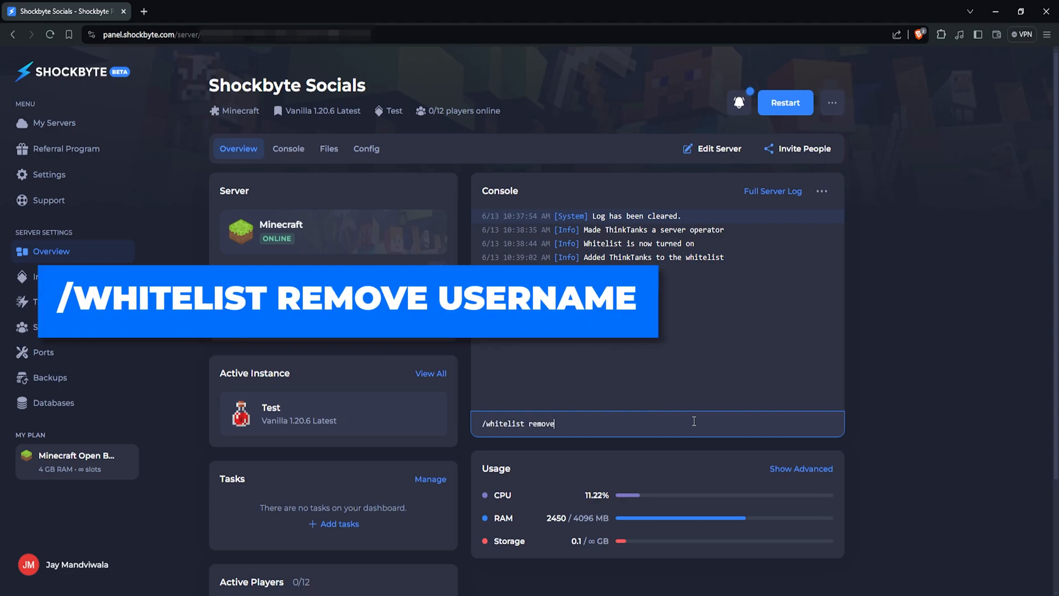
type("thinktanks")
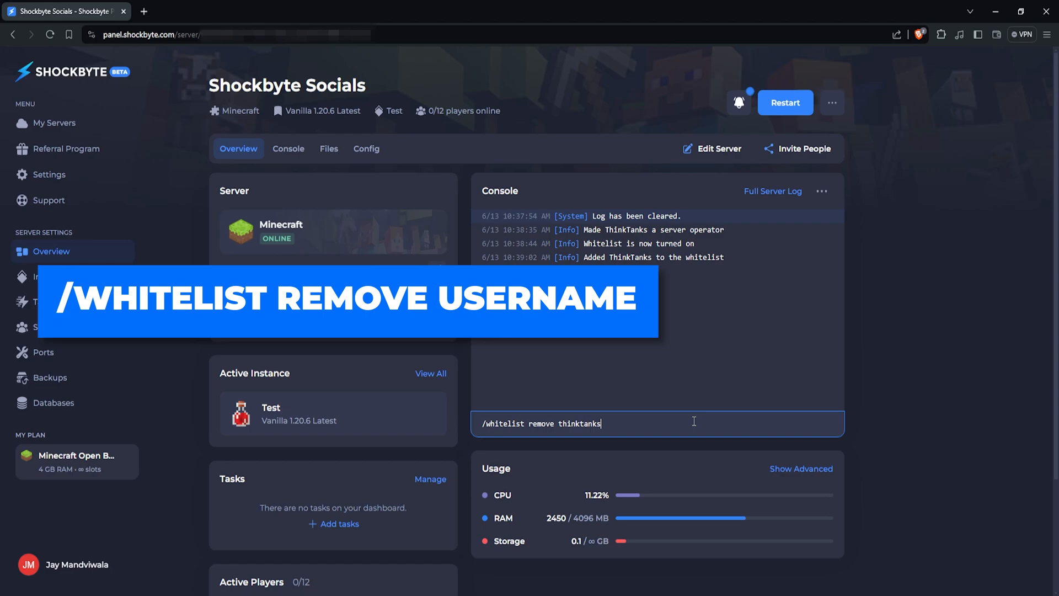
key("Enter")
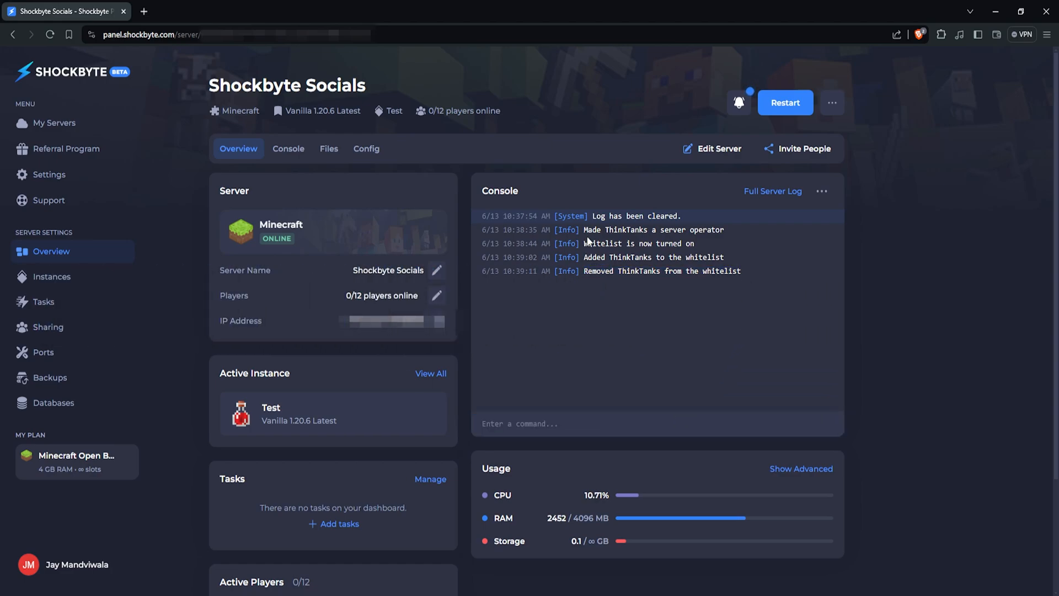
left_click(657, 423)
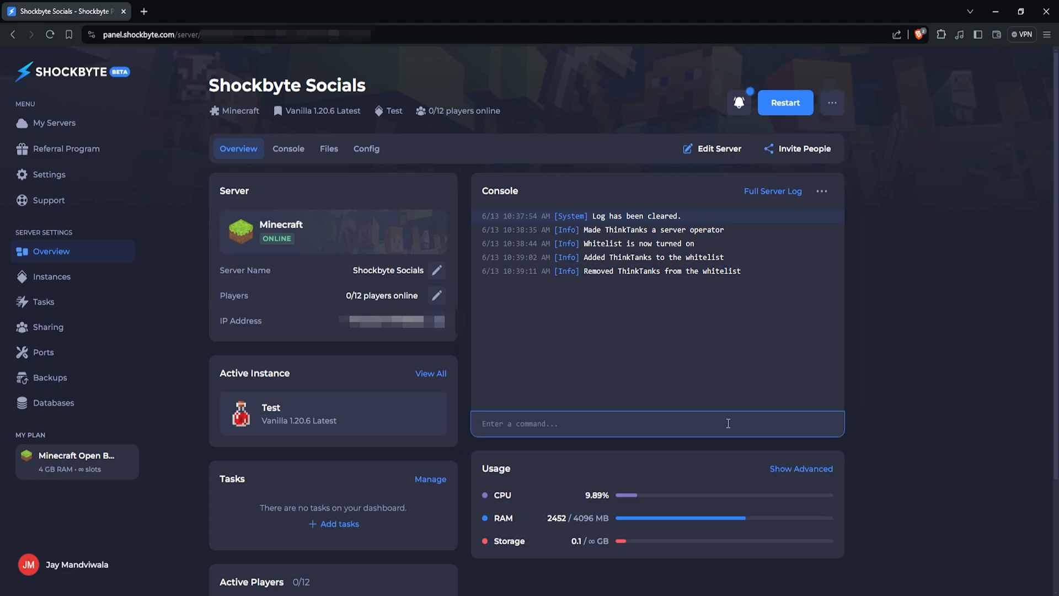
Turn the whitelist off with /whitelist off
type("/")
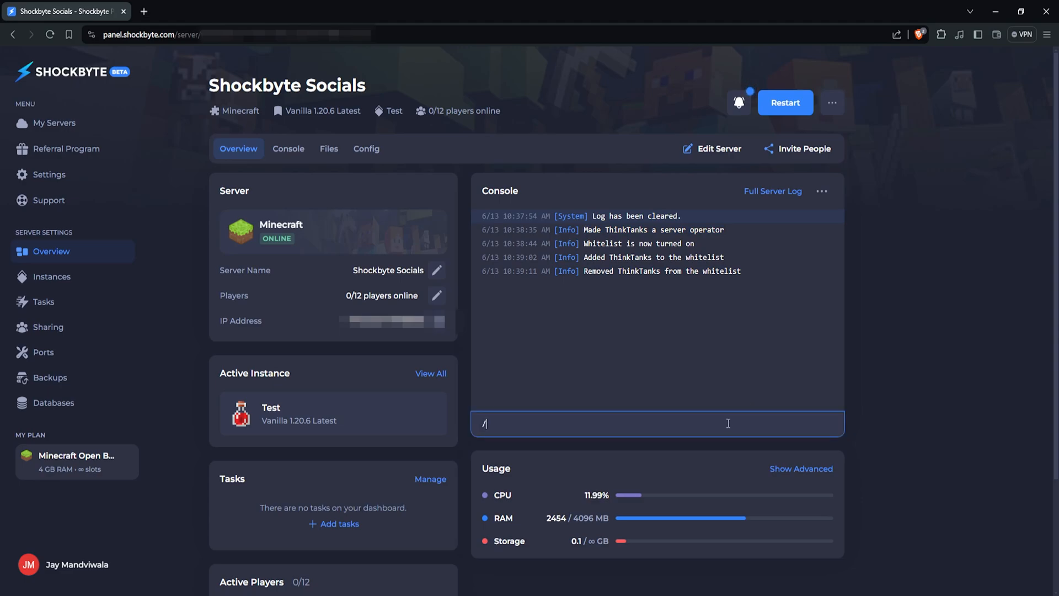
type("whitelist")
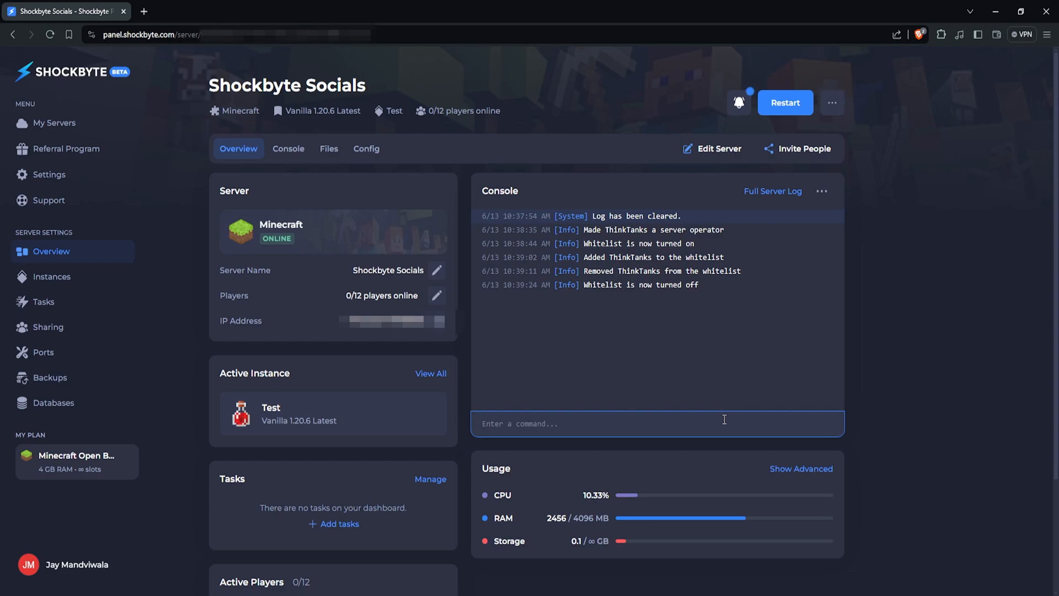
Request the list of whitelisted players with /whitelist list
type("/whitelist list")
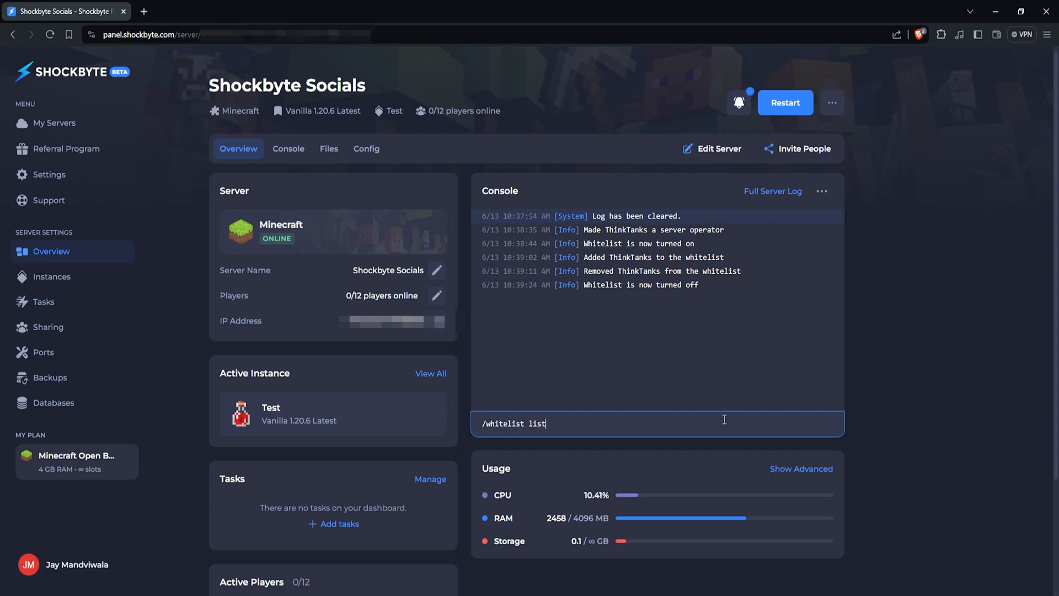
key("Enter")
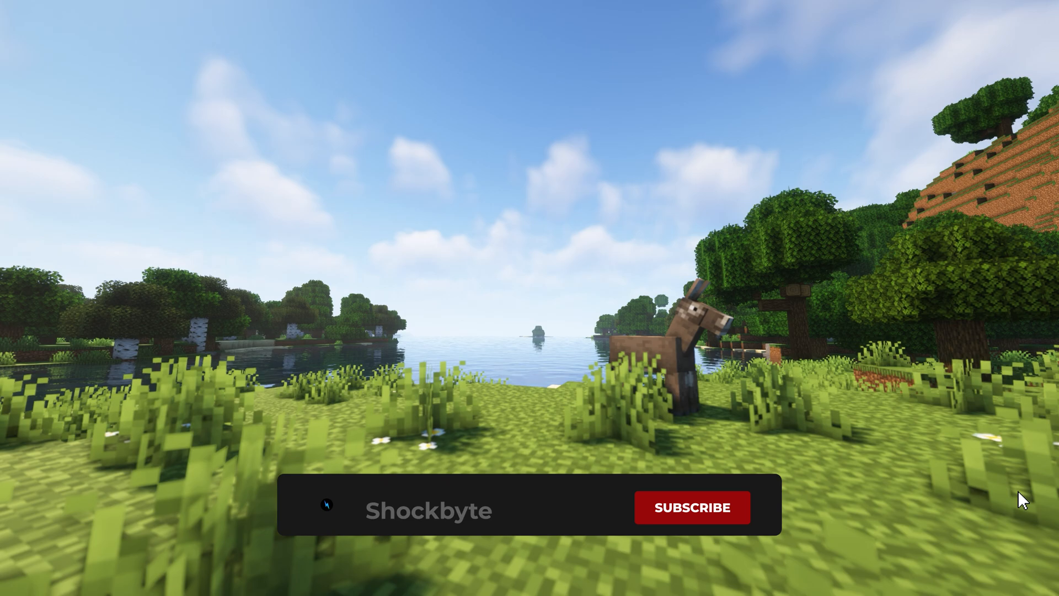
left_click(690, 507)
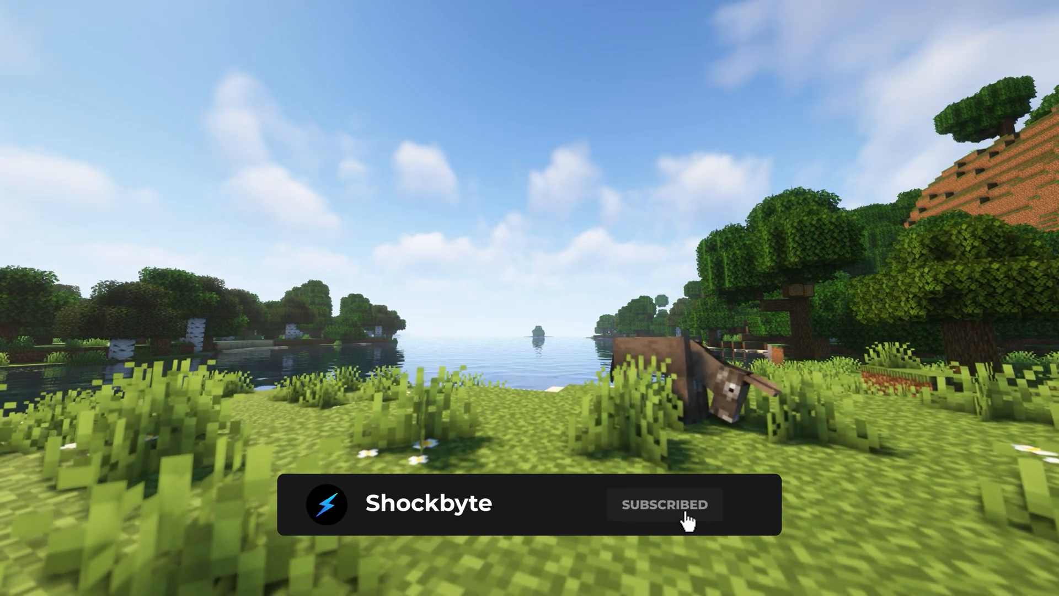
left_click(663, 504)
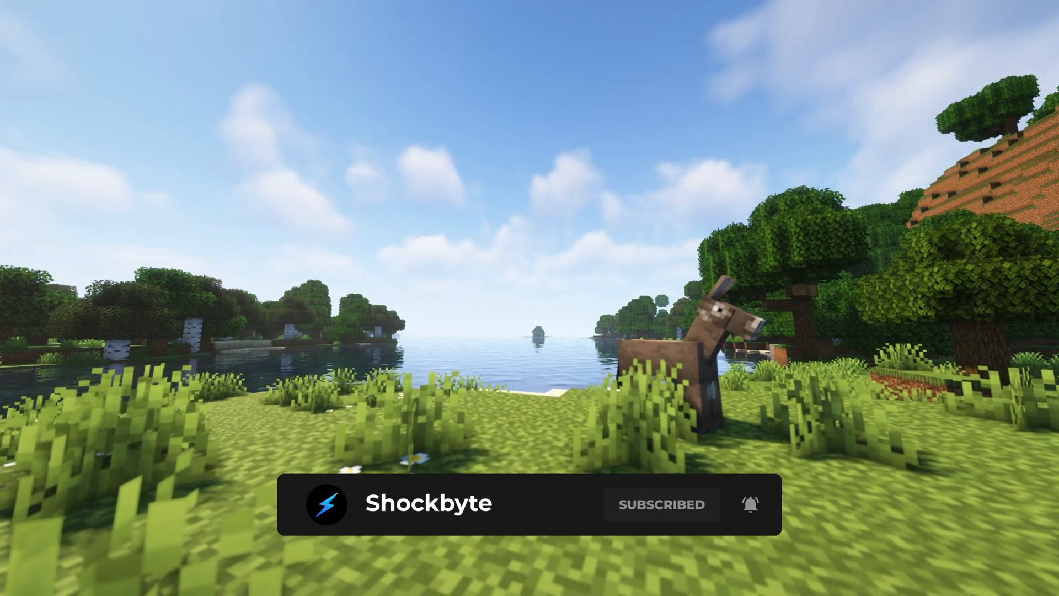